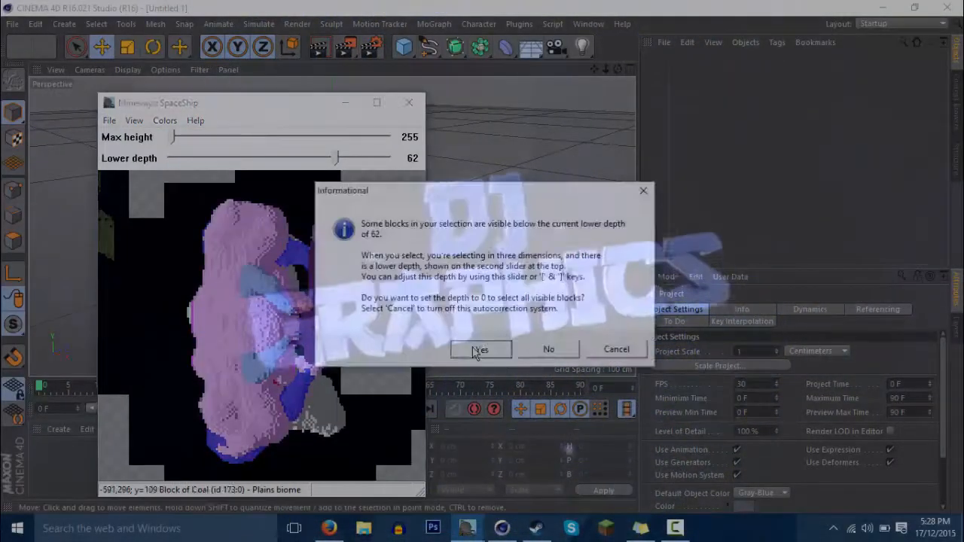
Step: Confirm Yes to set the lower depth to 0, including all visible SpaceShip blocks
left_click(481, 348)
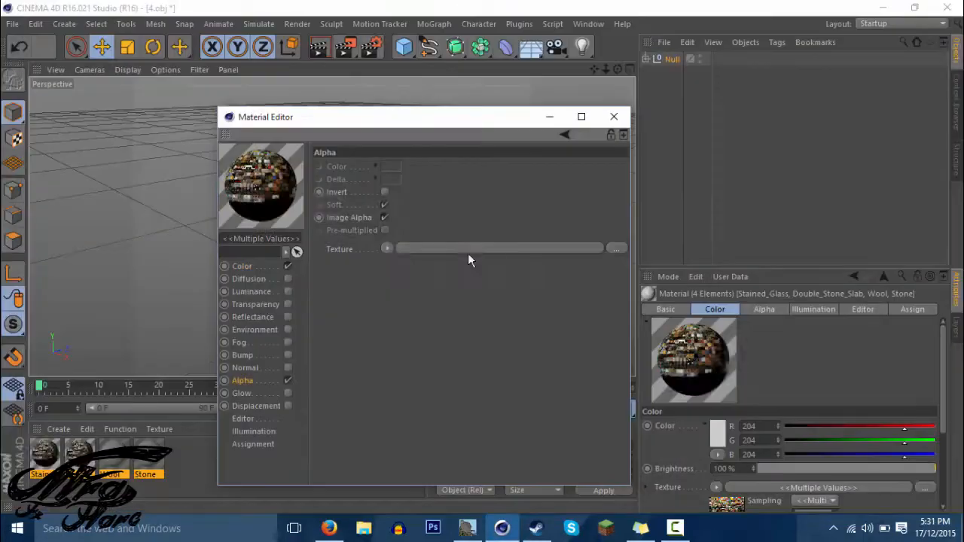
Step: Finish Image Alpha on the four block materials and dismiss the 800 × 600 output settings
left_click(613, 116)
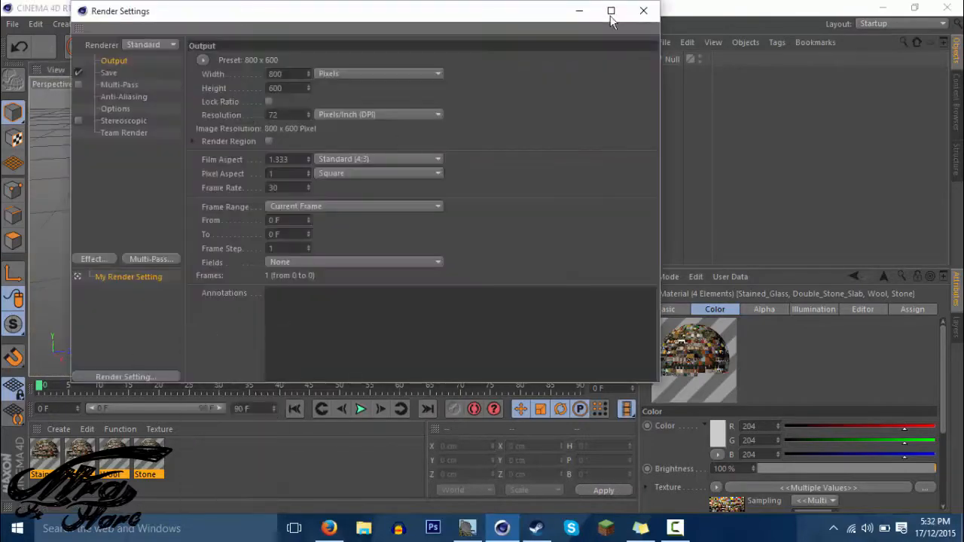
left_click(643, 11)
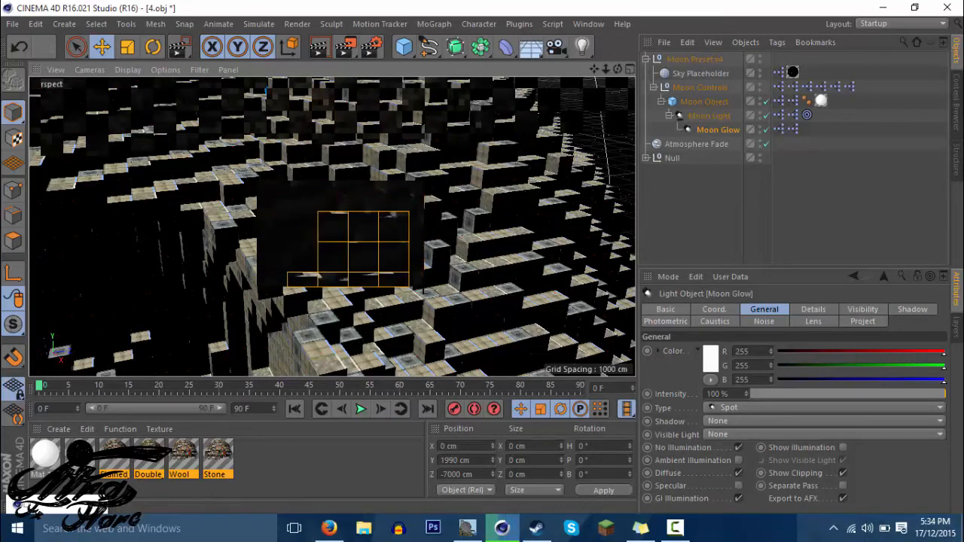
Step: Orbit the viewport to inspect the block terrain under the moon preset
left_click_drag(363, 249, 347, 226)
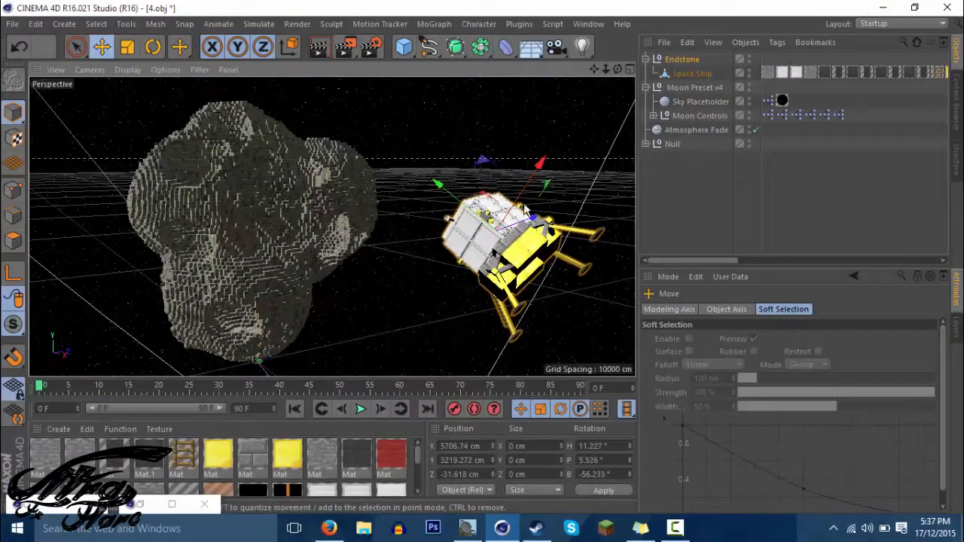
Step: Select the lander to reposition it and add an effect to Still Image Settings
left_click(152, 46)
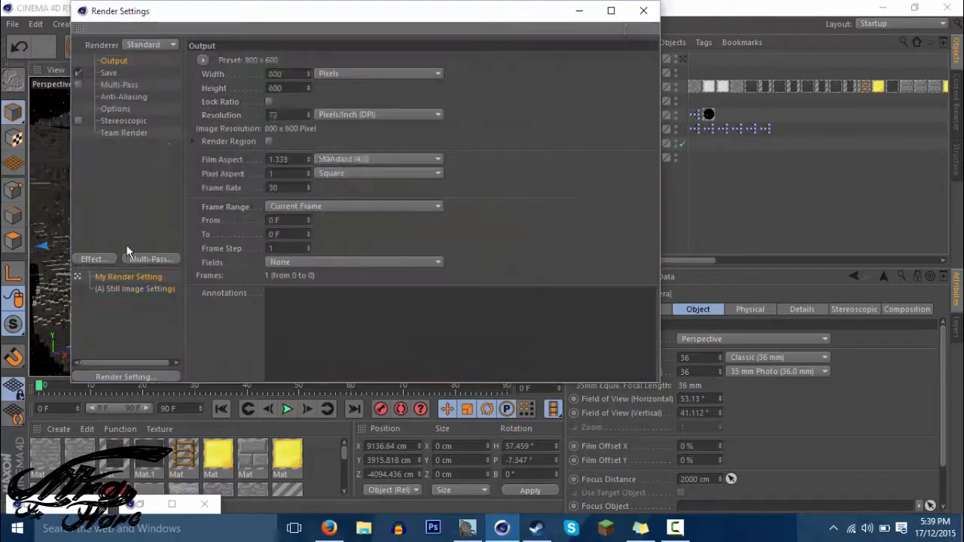
left_click(643, 11)
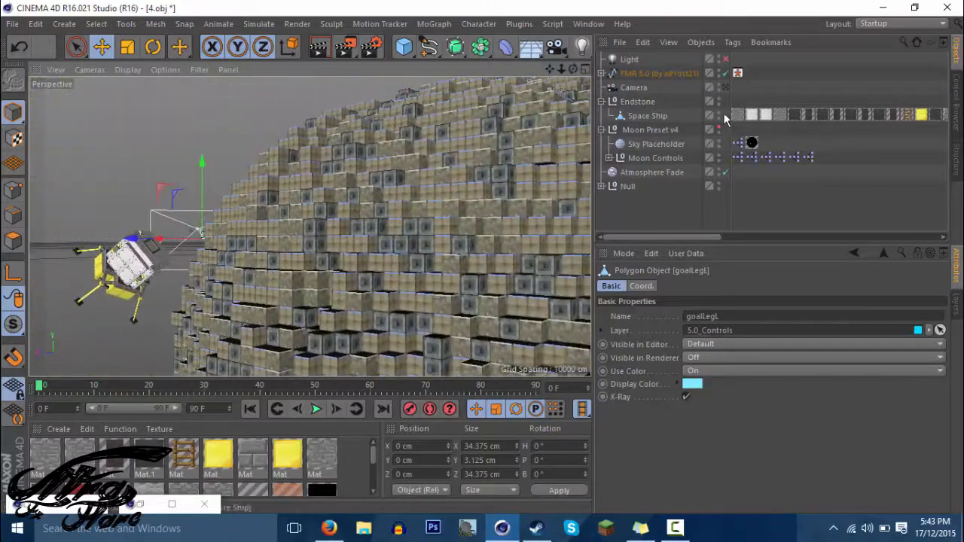
Step: Select the Space Ship, then raise the omni light's intensity to 42%
left_click(648, 115)
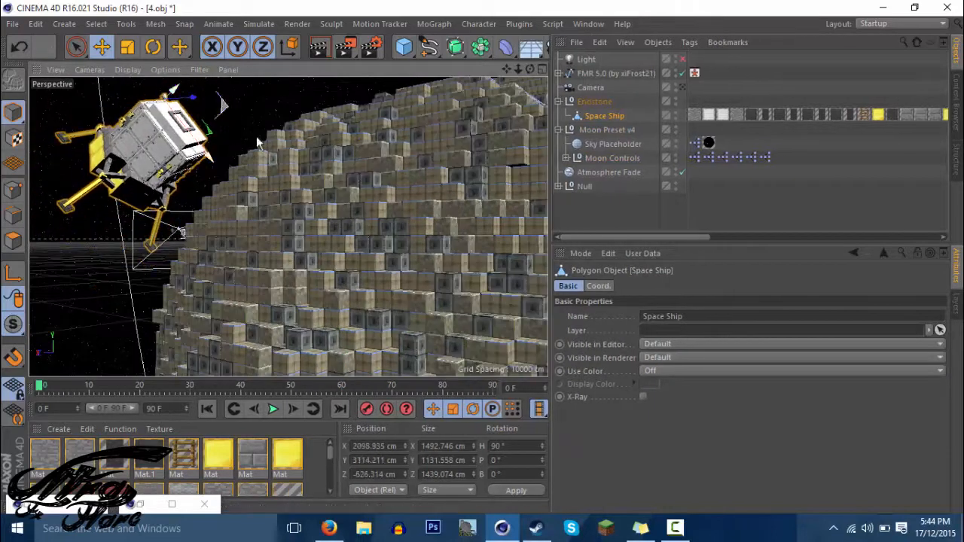
left_click(586, 59)
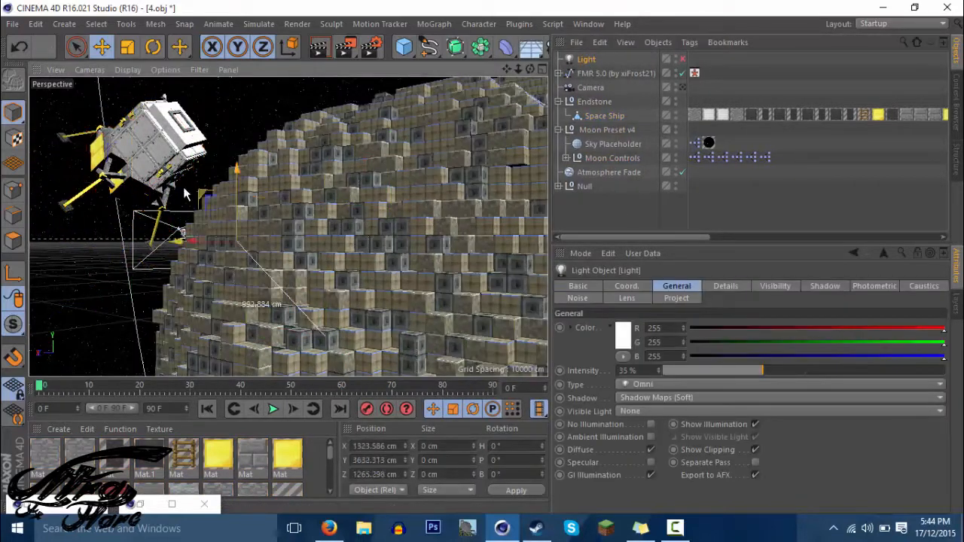
left_click_drag(761, 370, 784, 370)
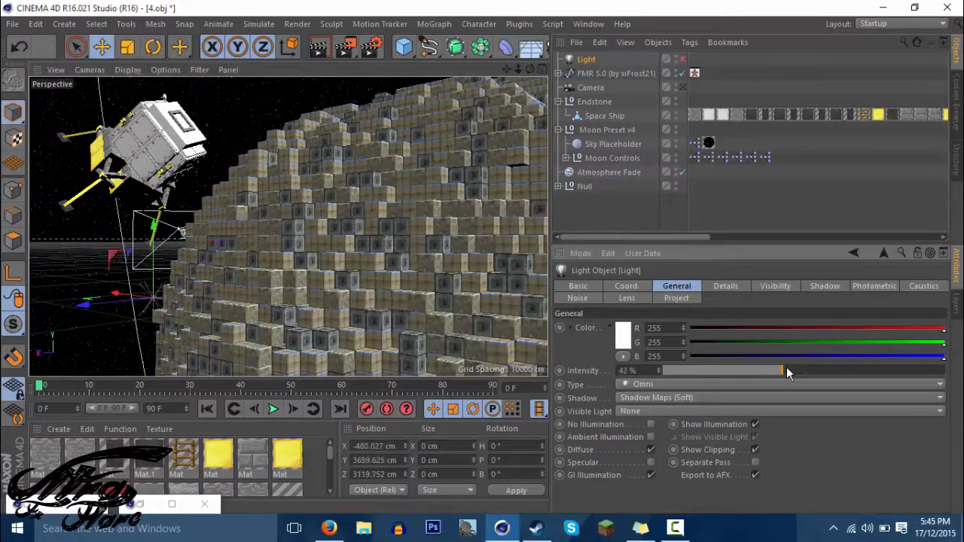
left_click(617, 73)
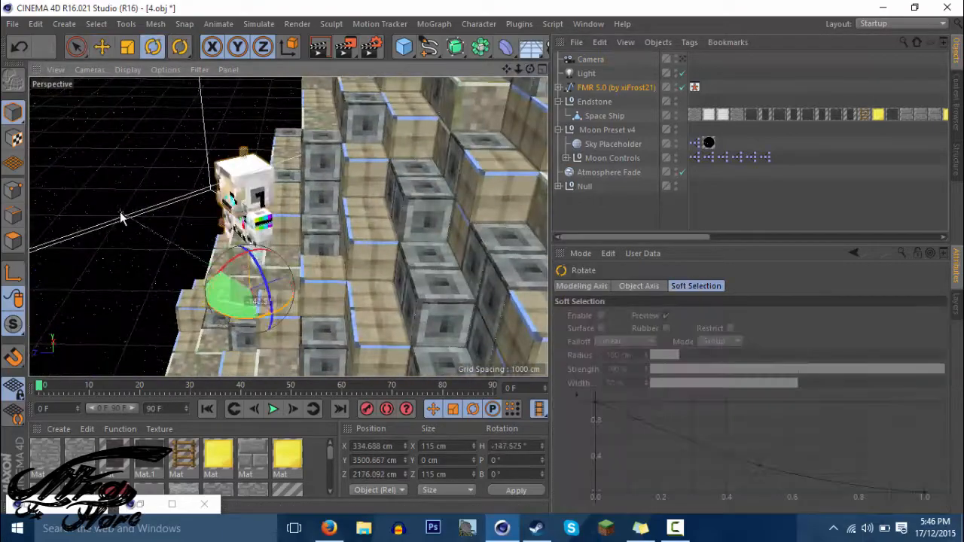
Step: Rotate the FMR rig onto the moon blocks and toggle its rig layer visibility
left_click(616, 87)
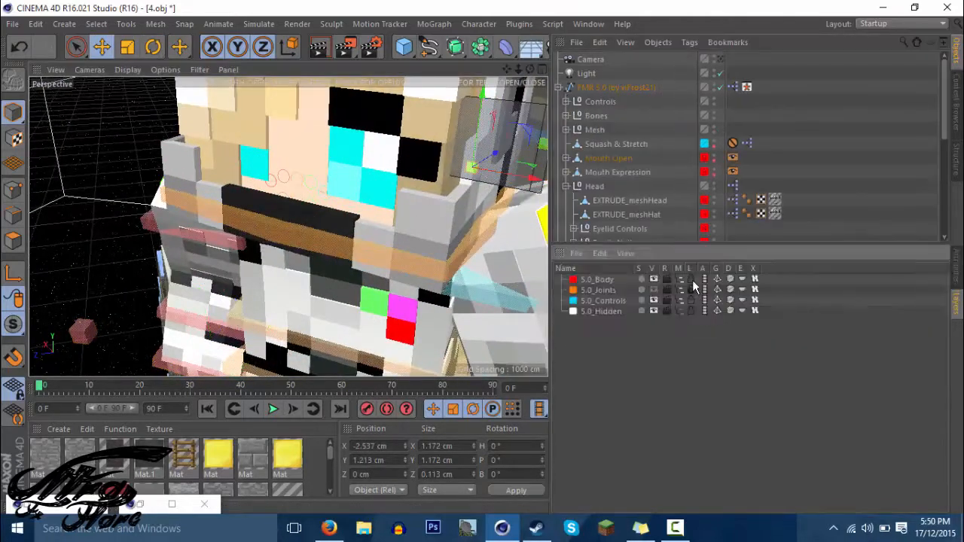
left_click(613, 135)
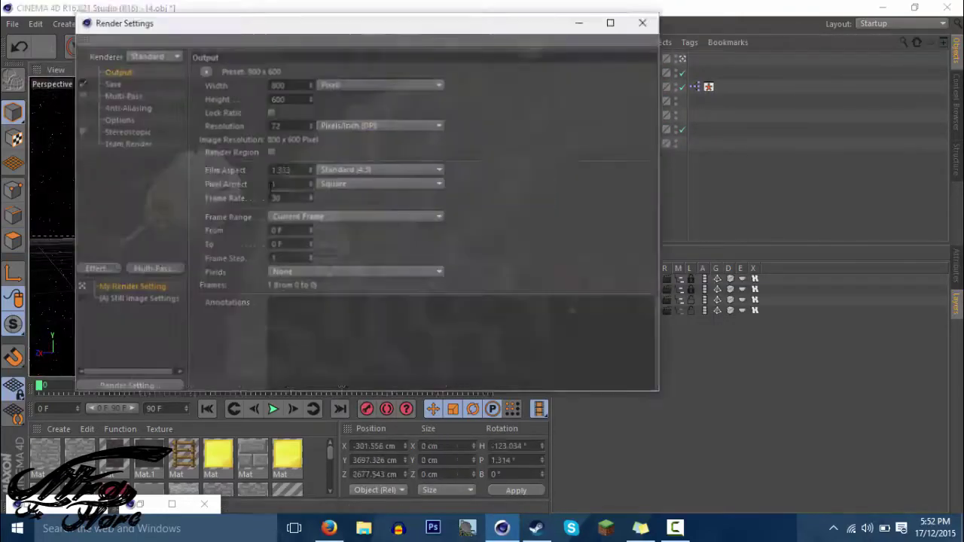
Step: Select the scene camera, review Depth of Field options, and render the still
left_click(642, 23)
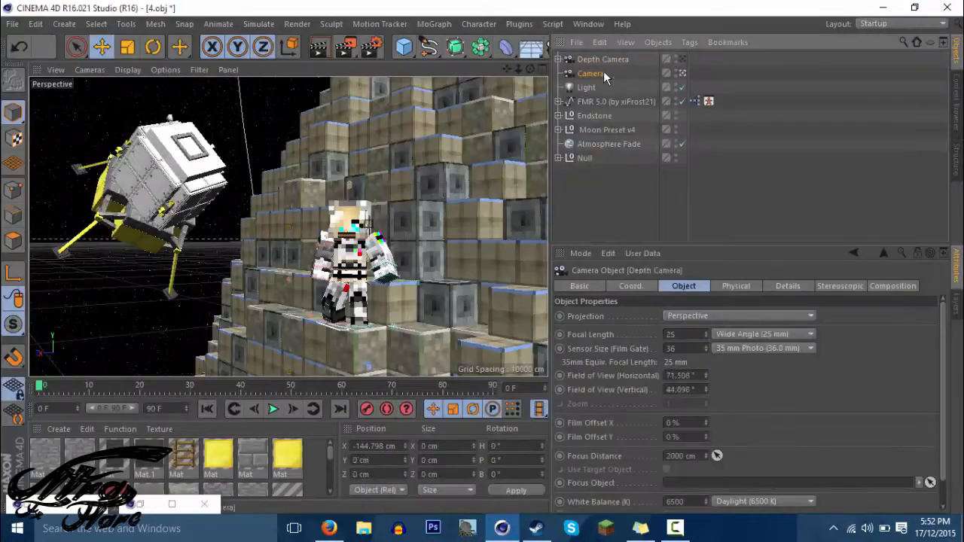
left_click(592, 73)
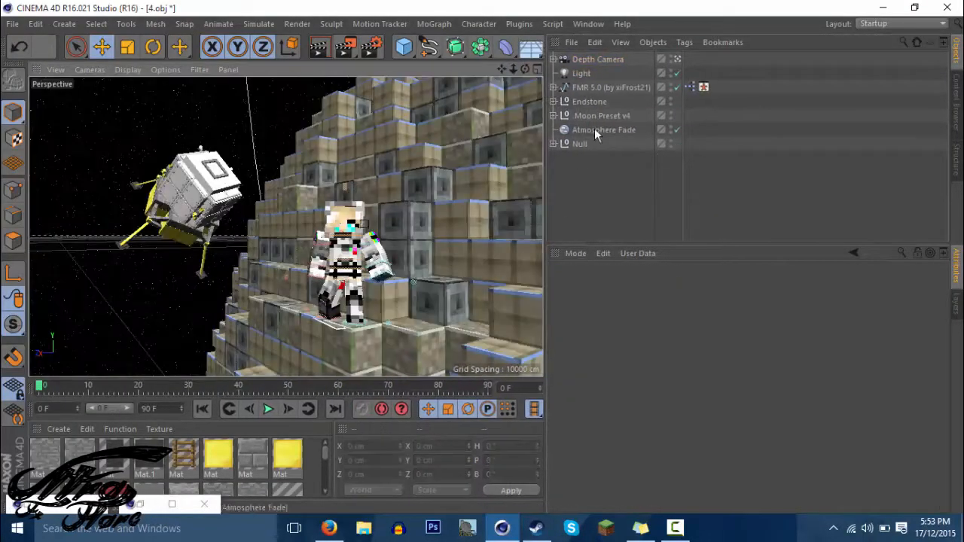
left_click(598, 59)
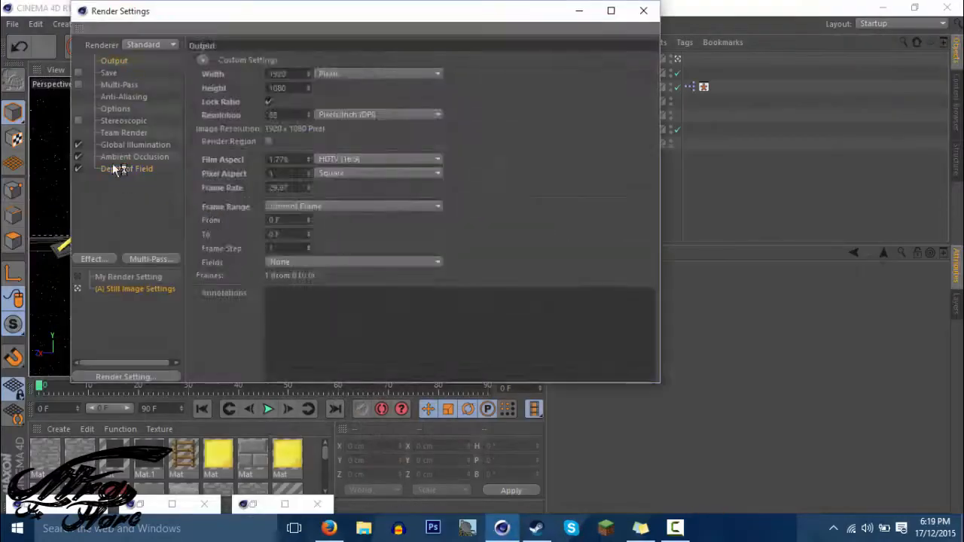
left_click(643, 11)
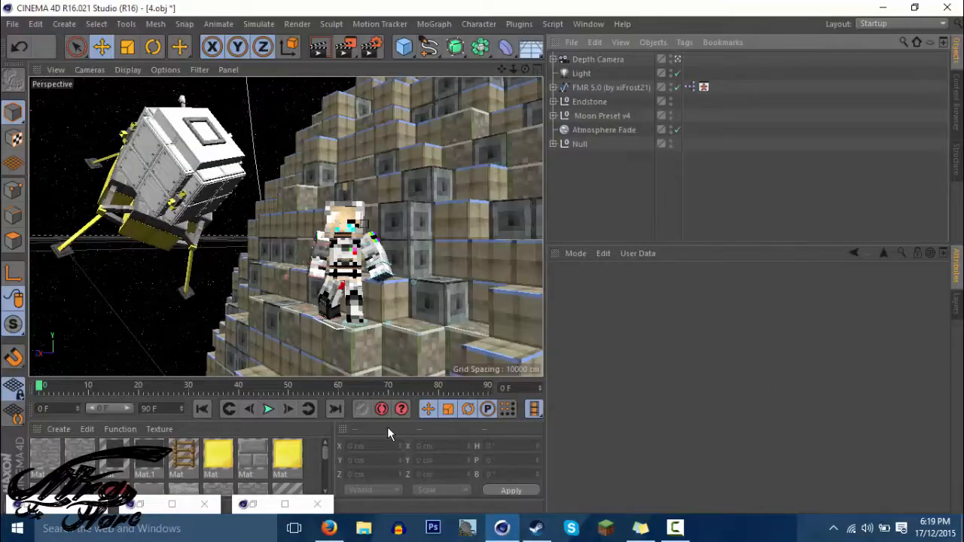
left_click(432, 528)
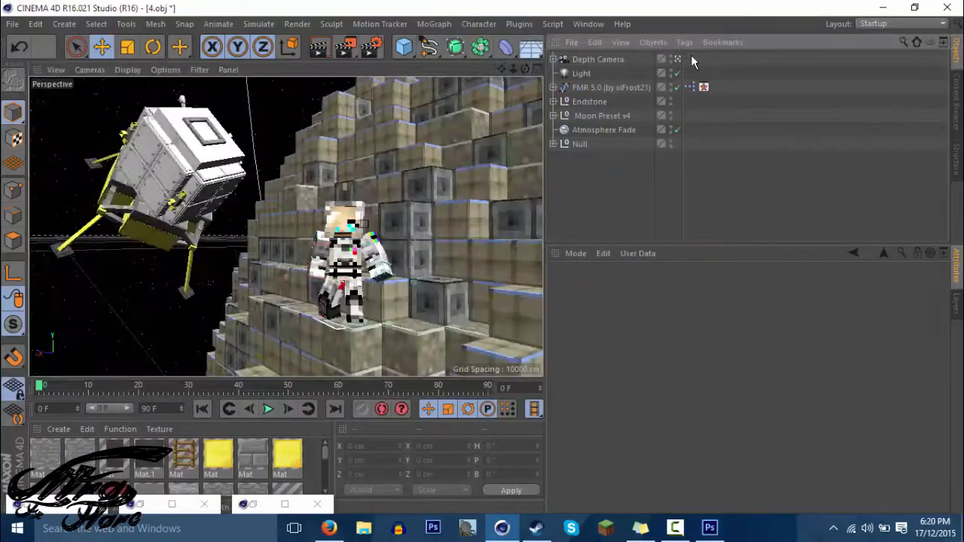
left_click(708, 527)
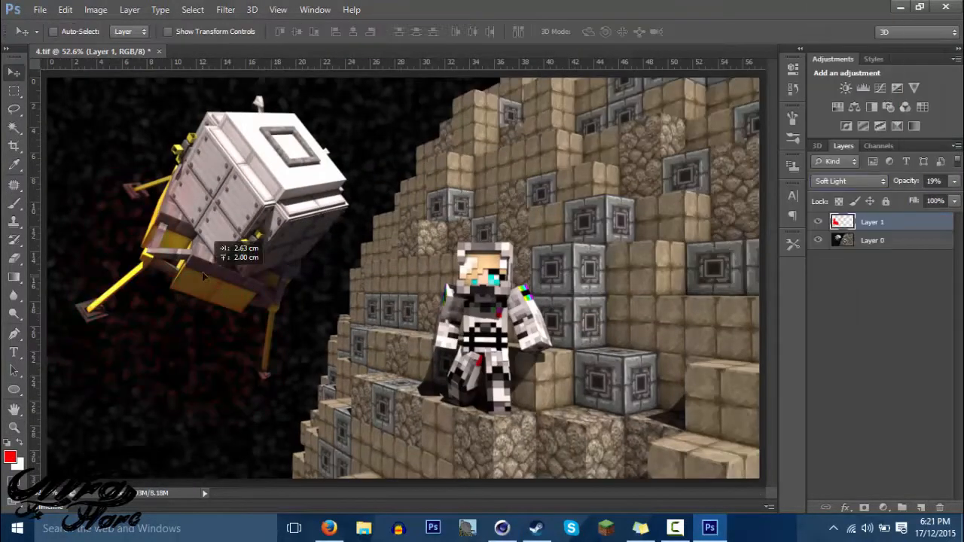
Step: Position the red overlay on the render and show the first fire image in the pack
left_click(39, 9)
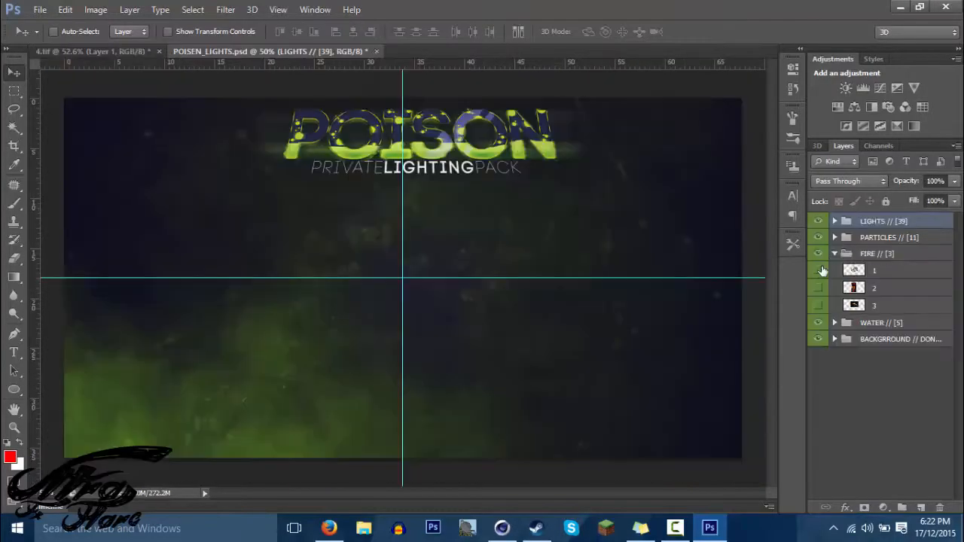
left_click(86, 51)
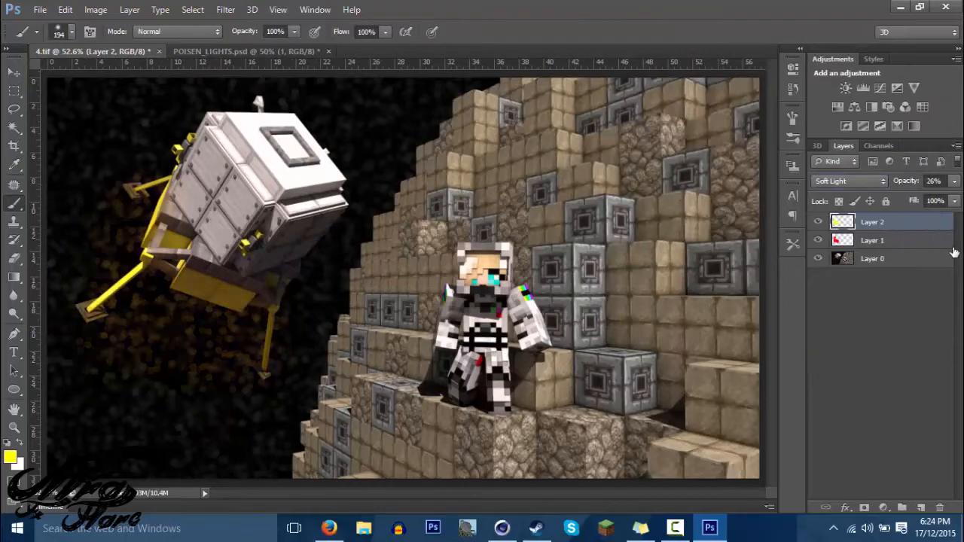
Step: Add a contrast-boosting Curves adjustment and set the painted glow layer to Soft Light
left_click(861, 88)
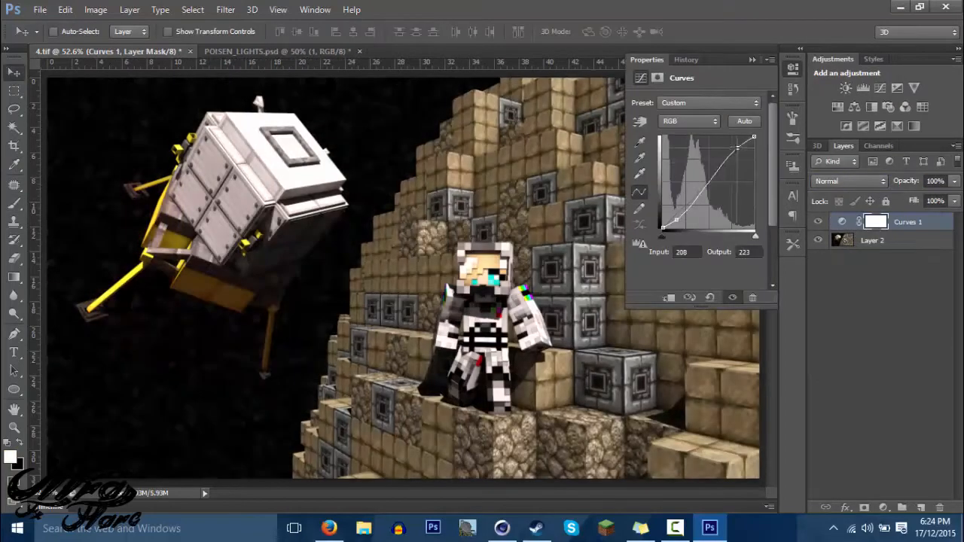
left_click(687, 122)
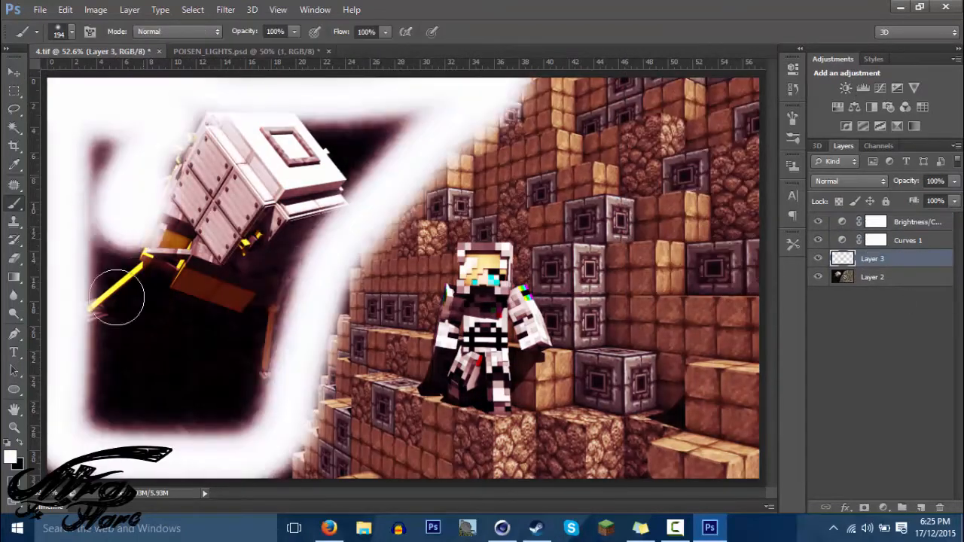
left_click(848, 181)
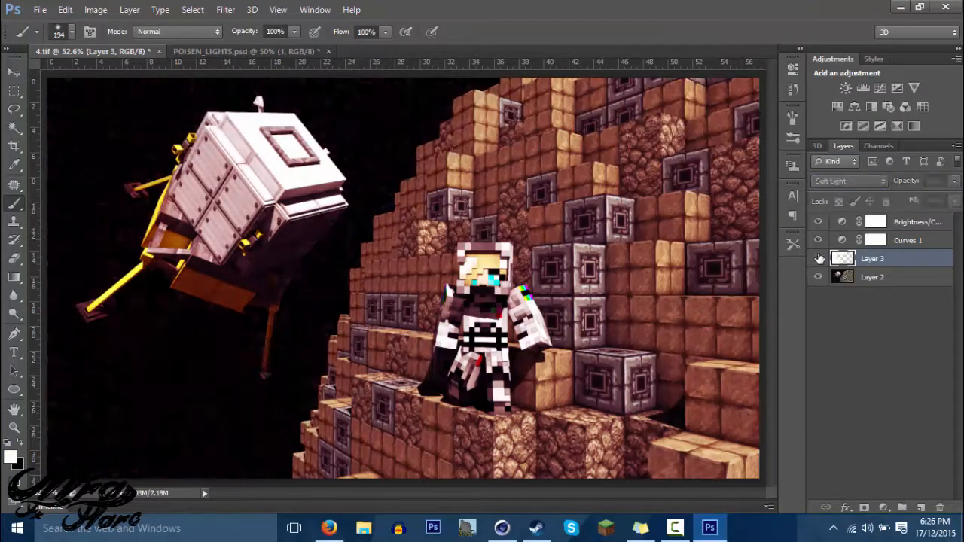